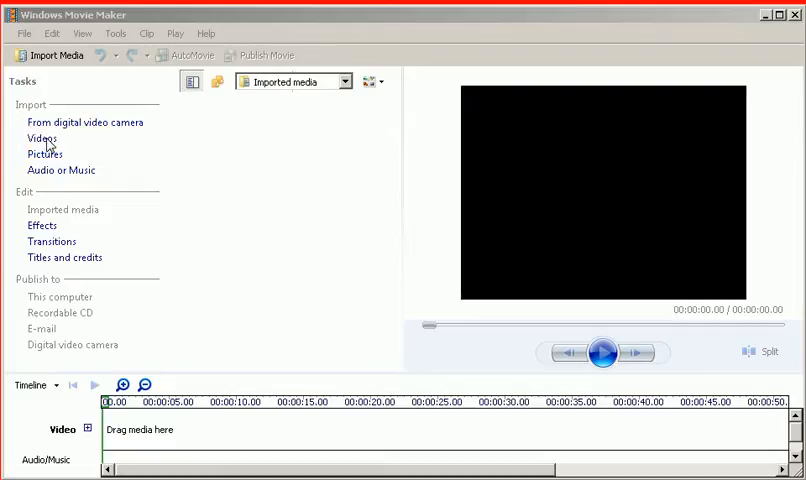
# - Start a video import from the Tasks pane to pick Targeted-mailisglist-search.avi from Videos
pyautogui.click(42, 138)
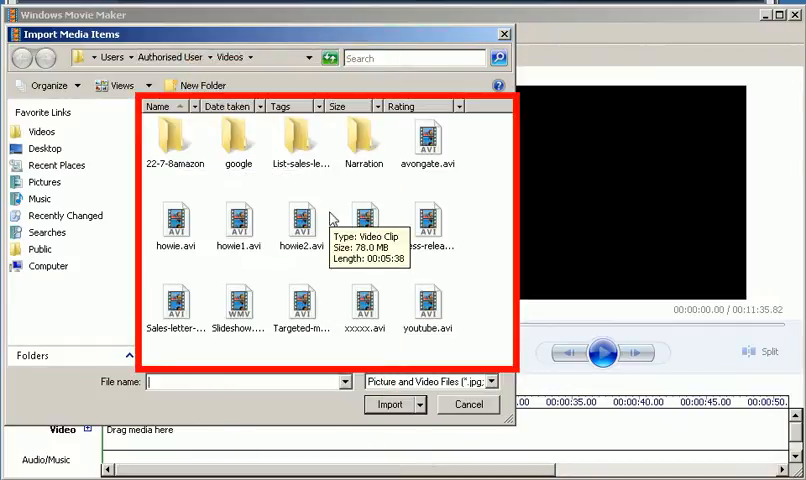
pyautogui.moveTo(205, 167)
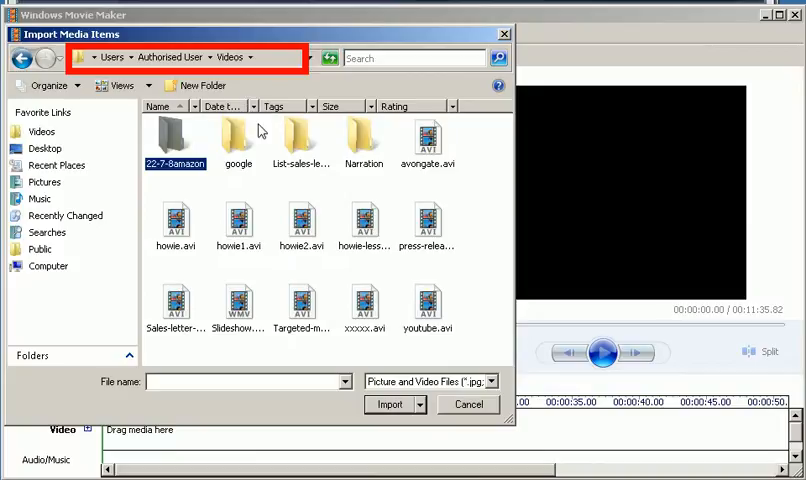
pyautogui.moveTo(371, 170)
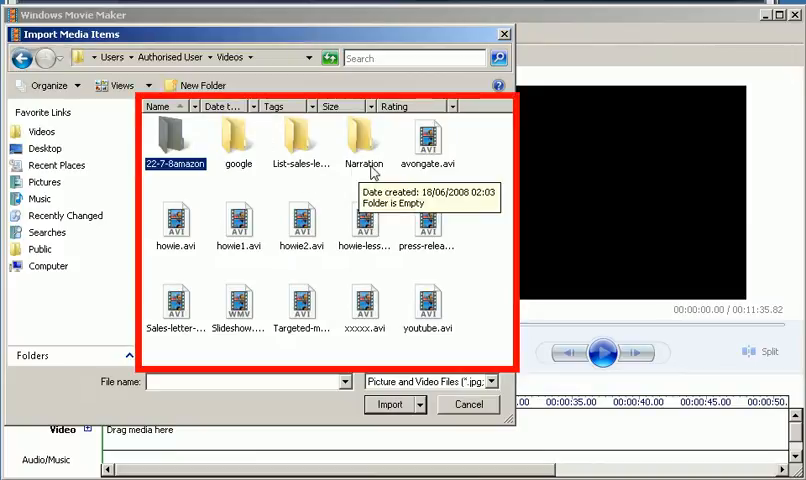
pyautogui.moveTo(427, 220)
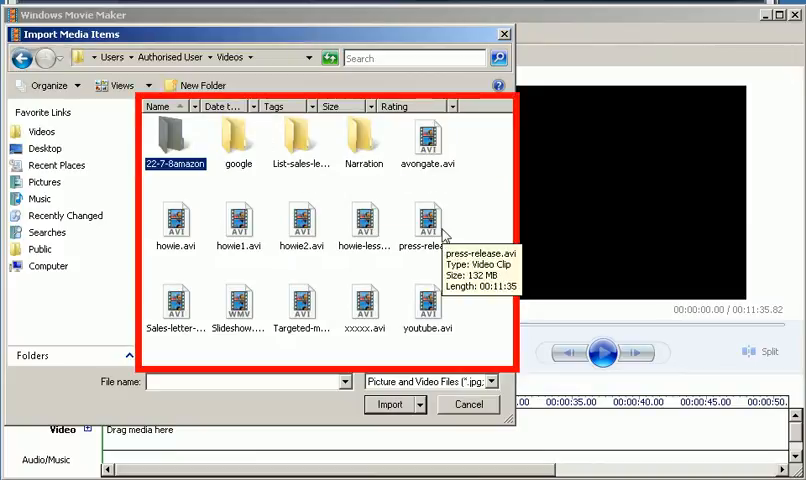
pyautogui.moveTo(433, 322)
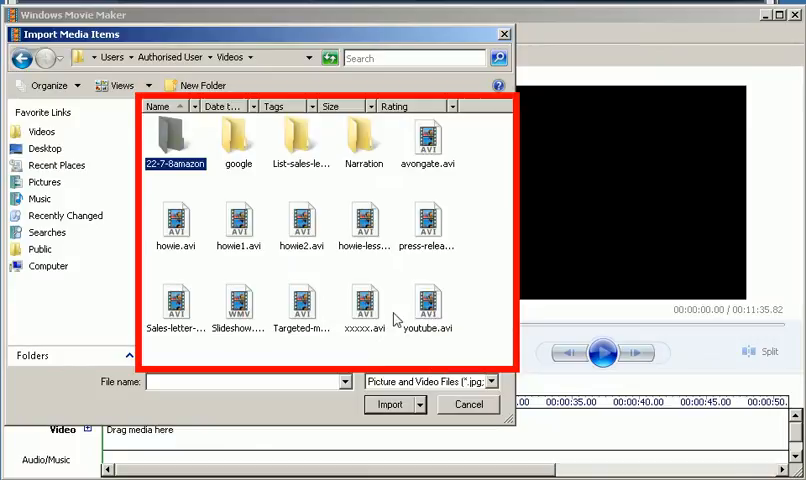
pyautogui.moveTo(368, 308)
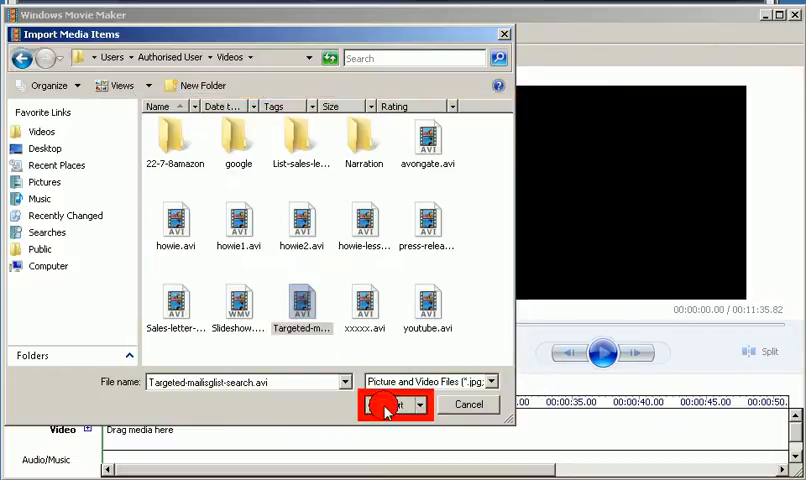
# - Import Targeted-mailisglist-search.avi from the Import Media Items dialog
pyautogui.click(390, 404)
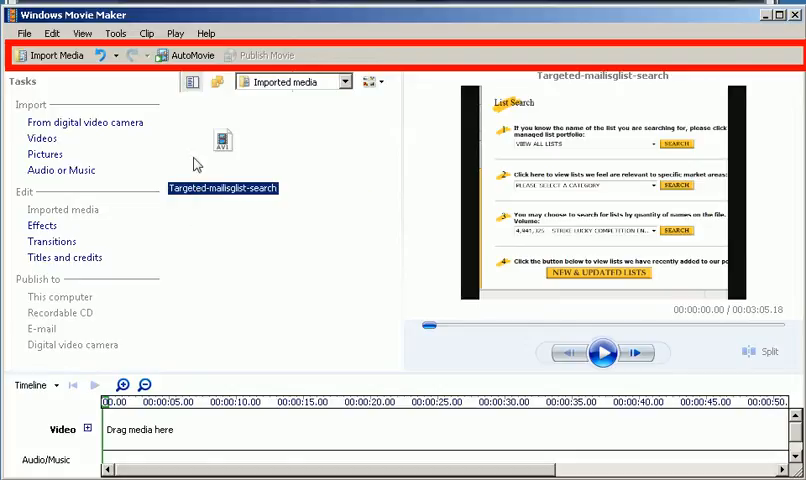
pyautogui.moveTo(222, 145)
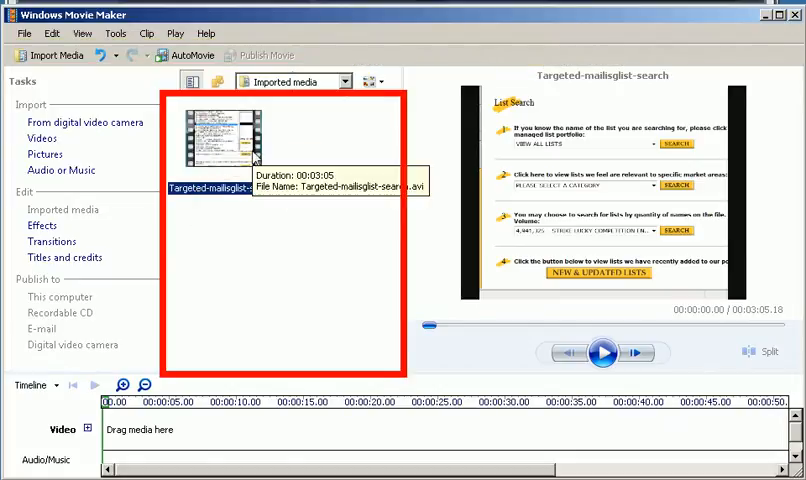
pyautogui.moveTo(275, 162)
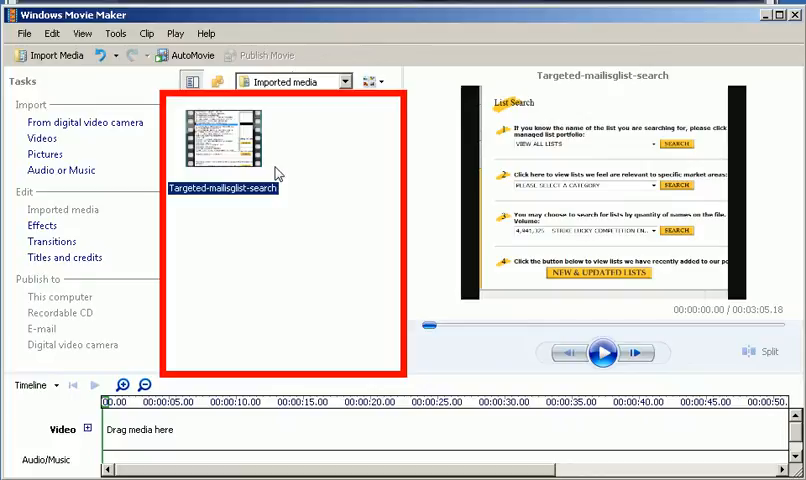
pyautogui.moveTo(258, 160)
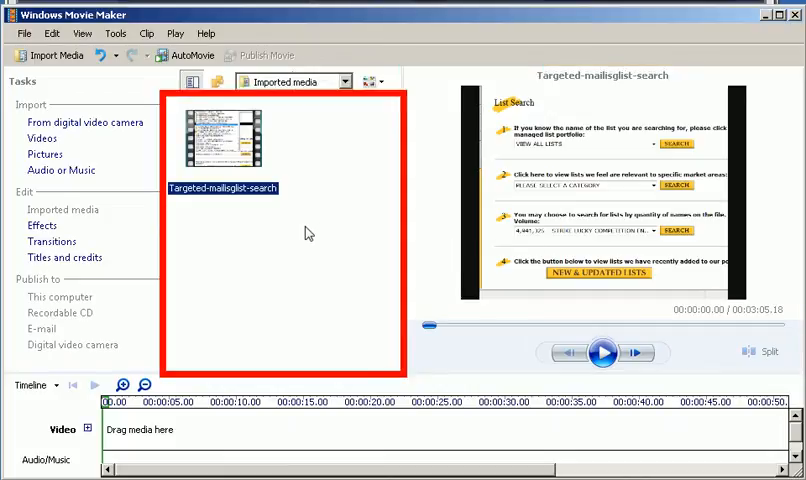
pyautogui.moveTo(238, 145)
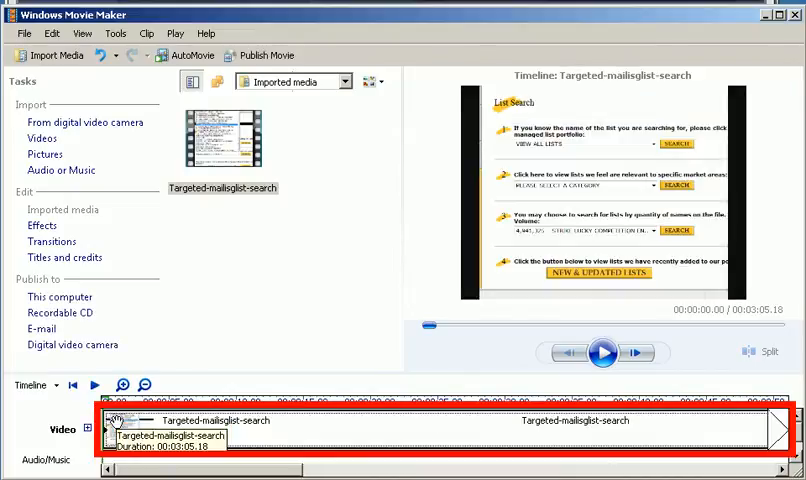
pyautogui.moveTo(265, 368)
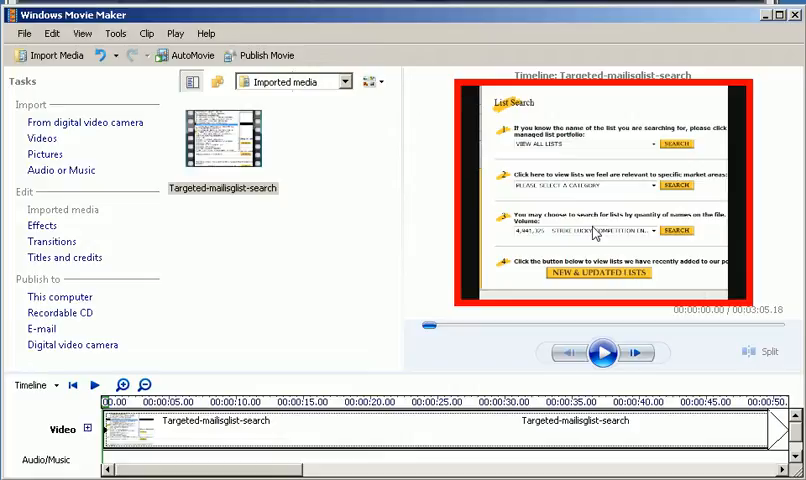
pyautogui.moveTo(435, 324)
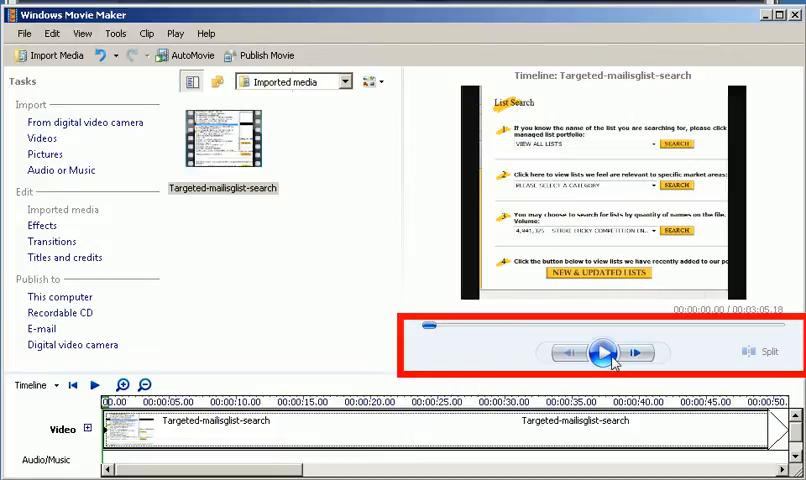
# - Play the Targeted-mailisglist-search timeline preview to around 56 seconds, then stop it
pyautogui.click(600, 352)
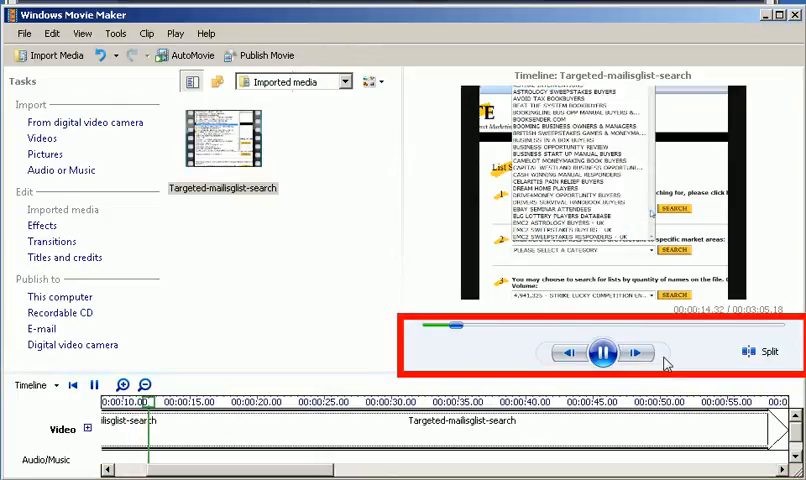
pyautogui.click(603, 352)
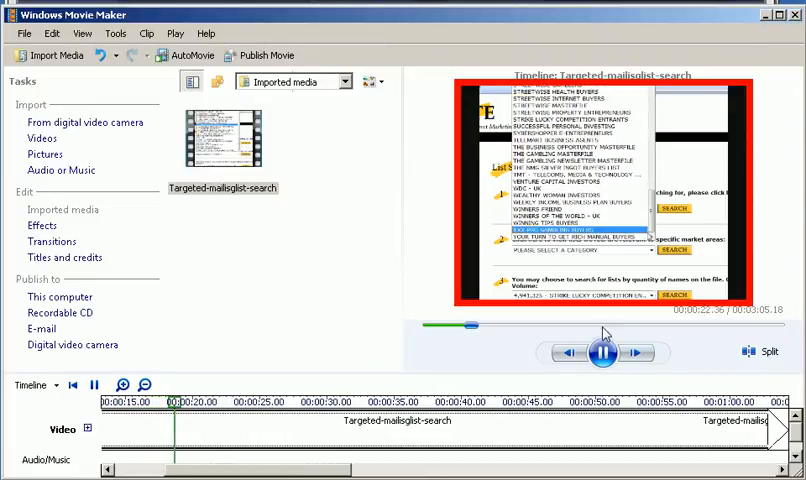
pyautogui.click(603, 352)
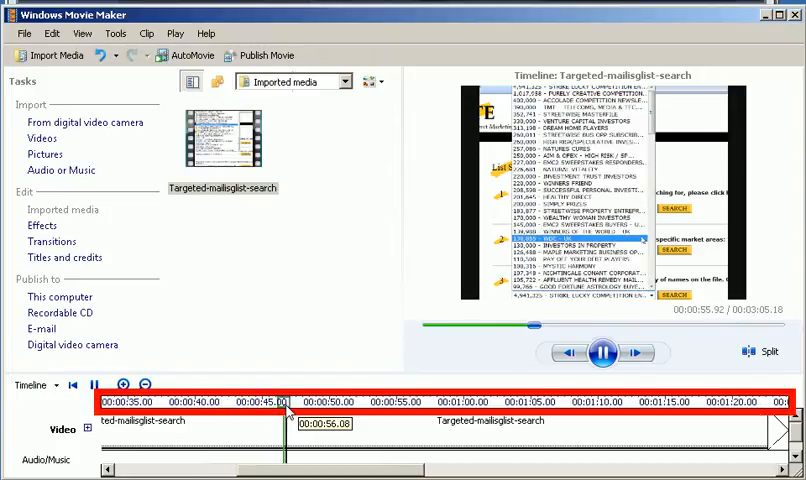
pyautogui.click(597, 352)
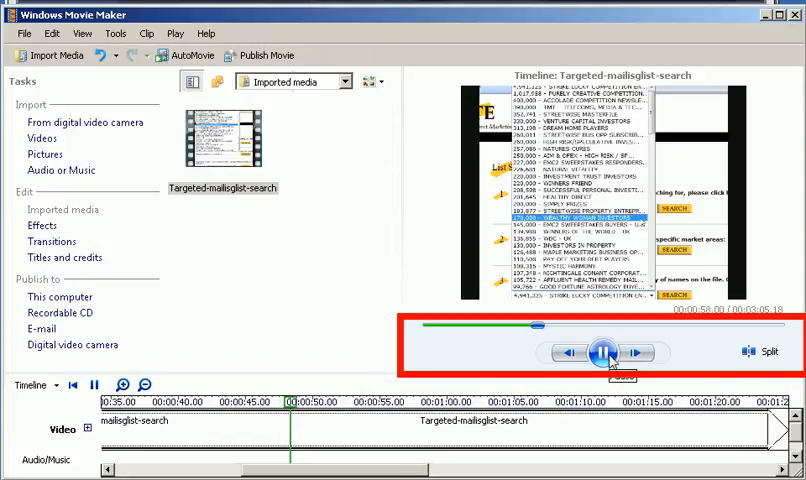
pyautogui.click(602, 352)
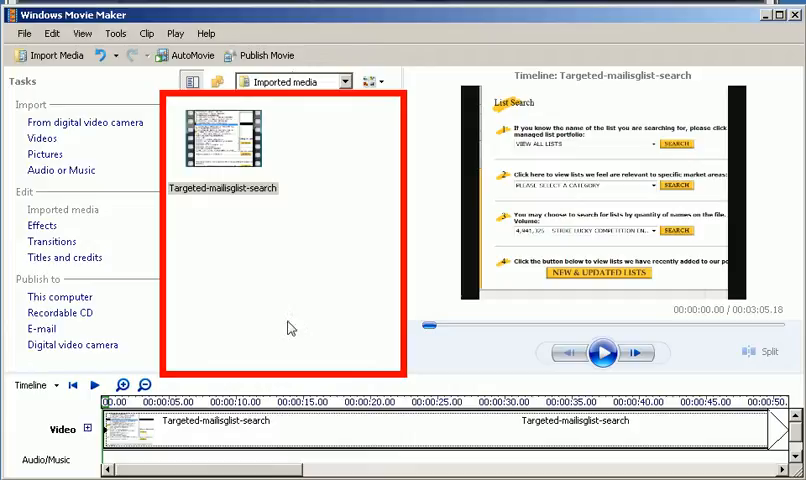
pyautogui.moveTo(210, 160)
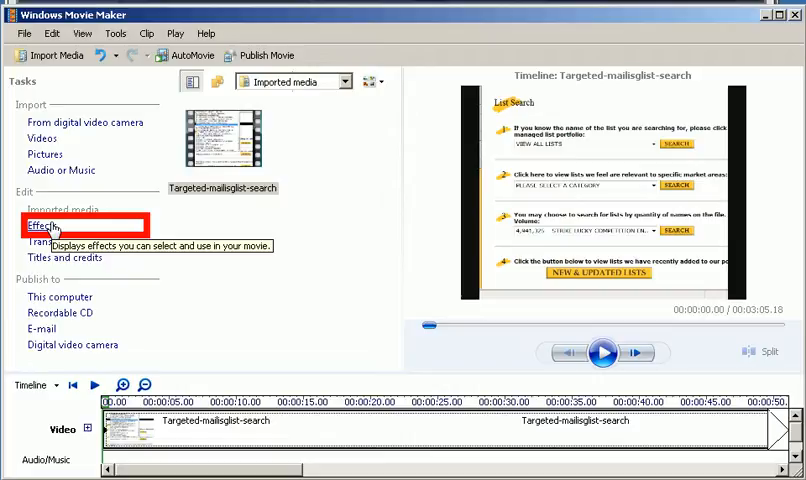
pyautogui.moveTo(234, 120)
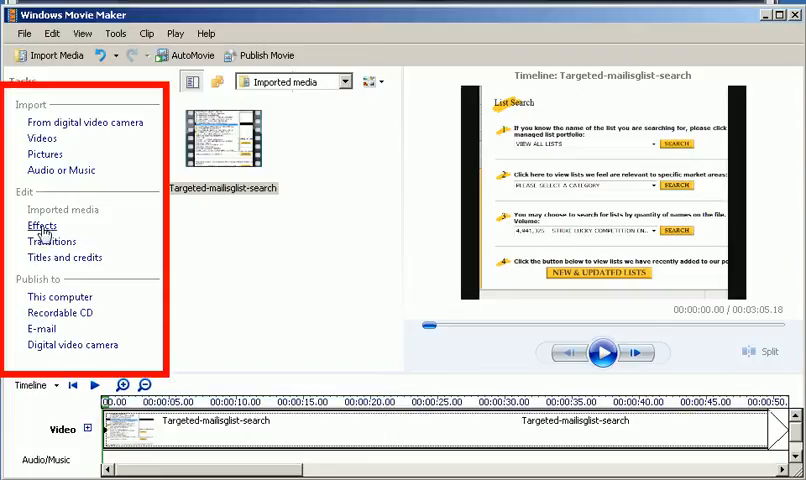
# - Show the video effects collection, including 3D Ripple and Blur
pyautogui.click(41, 225)
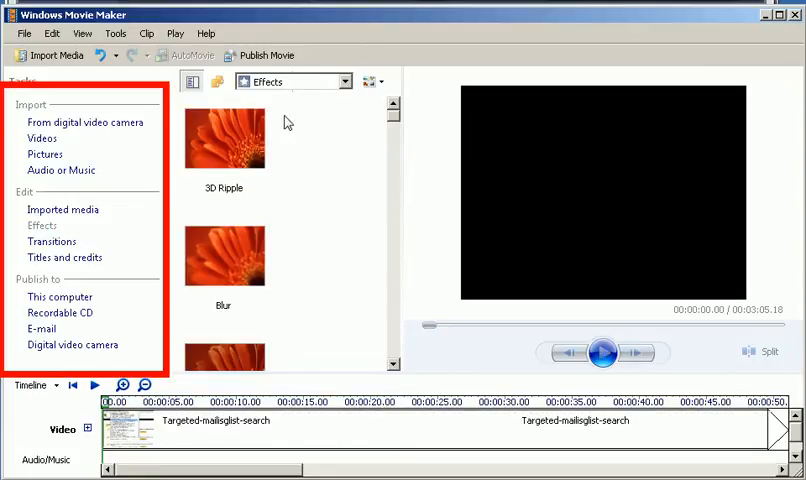
# - Preview the 3D Ripple and Blur effects in the monitor
pyautogui.click(224, 138)
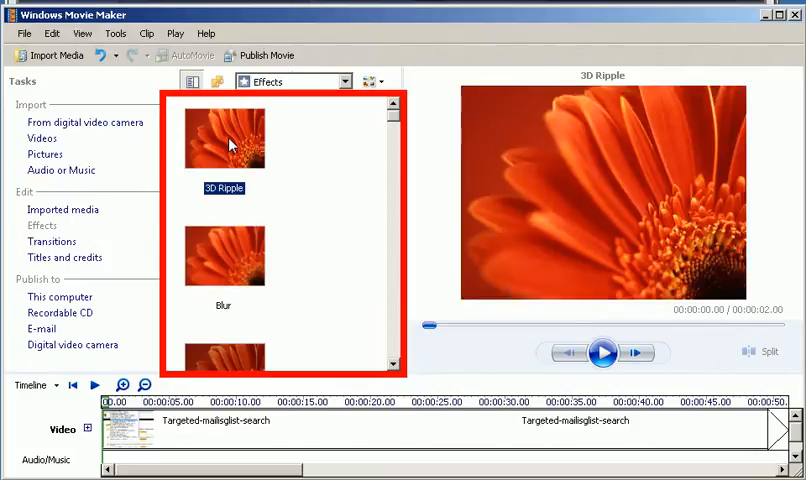
pyautogui.click(602, 352)
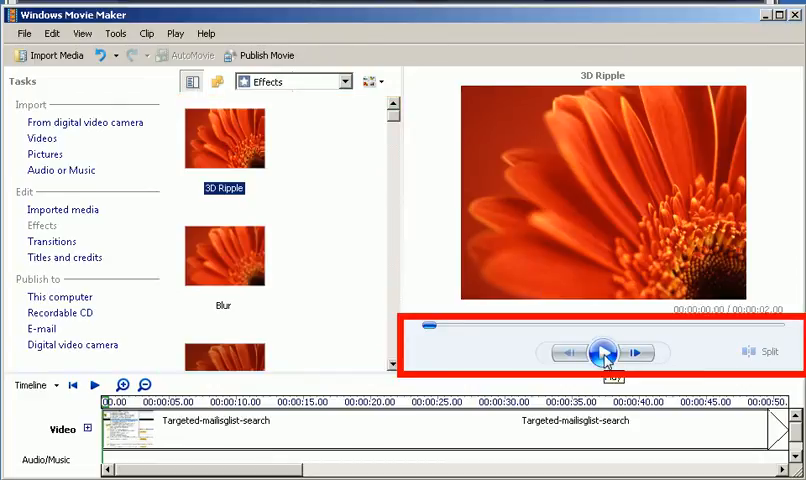
pyautogui.click(602, 352)
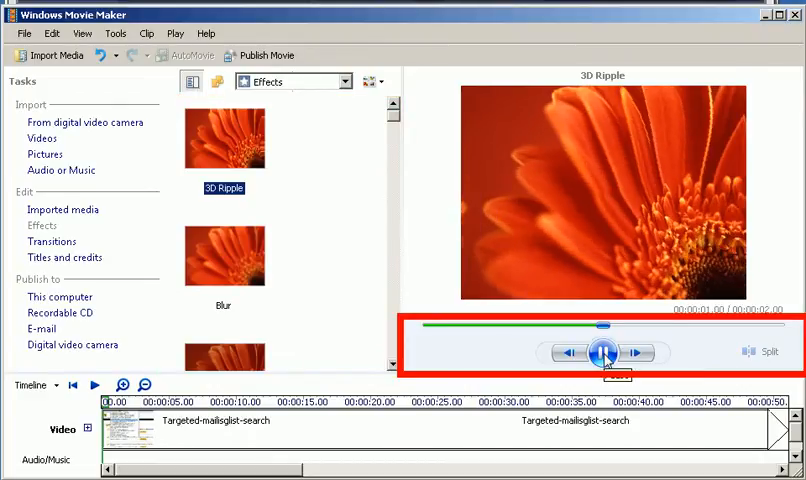
pyautogui.click(601, 352)
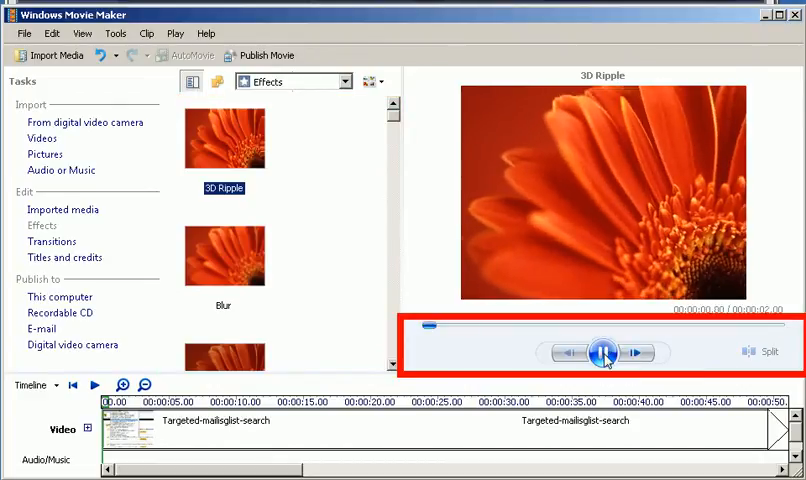
pyautogui.click(601, 352)
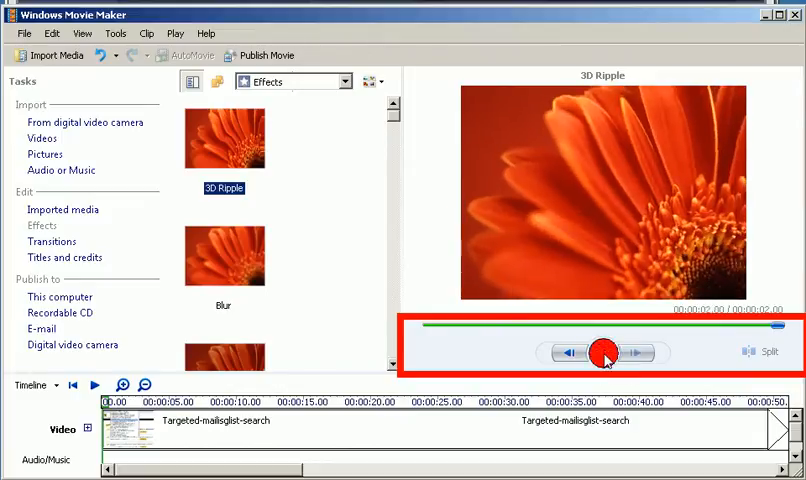
pyautogui.click(601, 352)
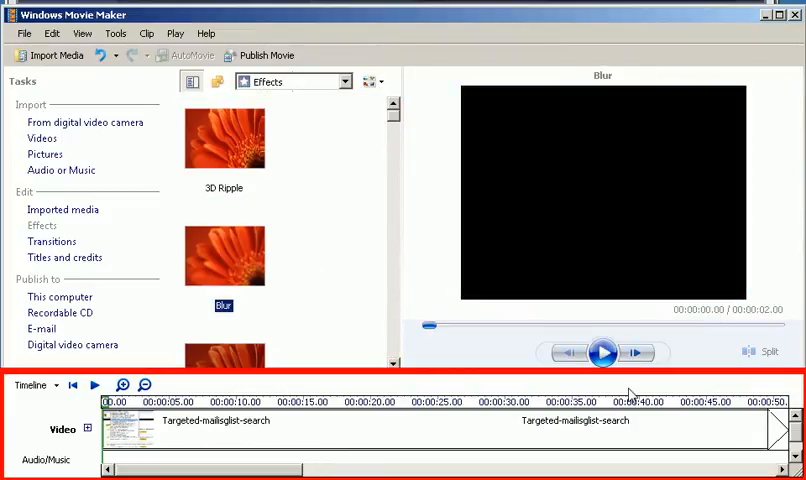
pyautogui.click(603, 352)
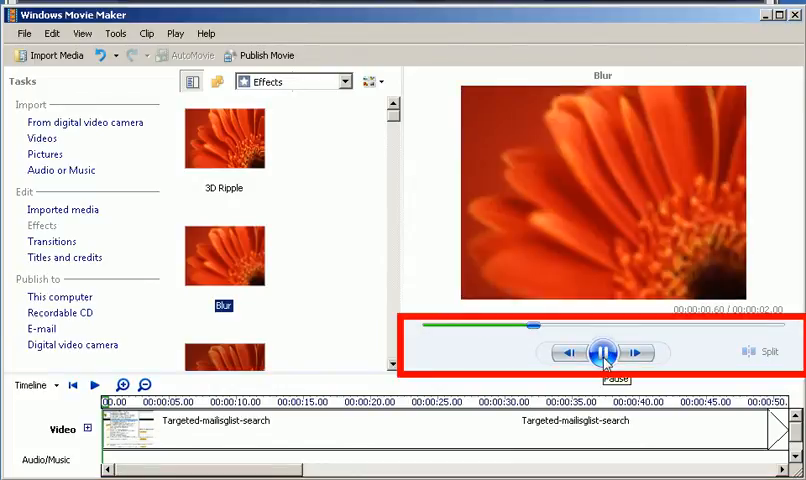
pyautogui.click(601, 352)
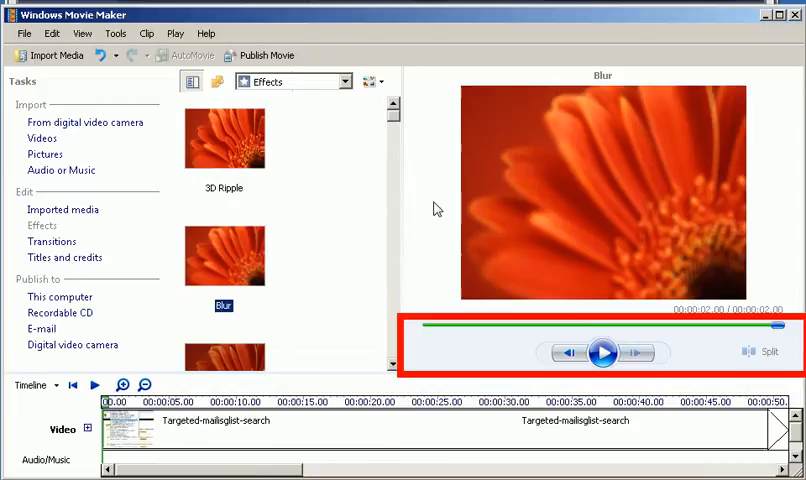
# - Preview and select the Ease In effect, then show the transitions collection
pyautogui.click(224, 140)
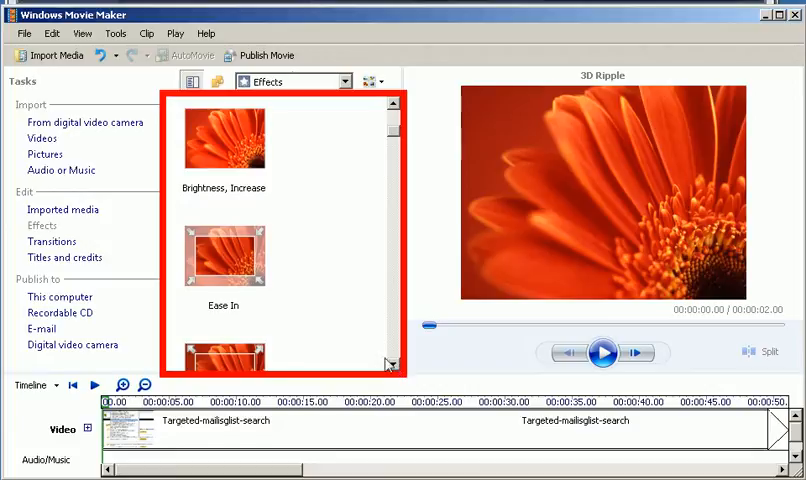
pyautogui.click(223, 256)
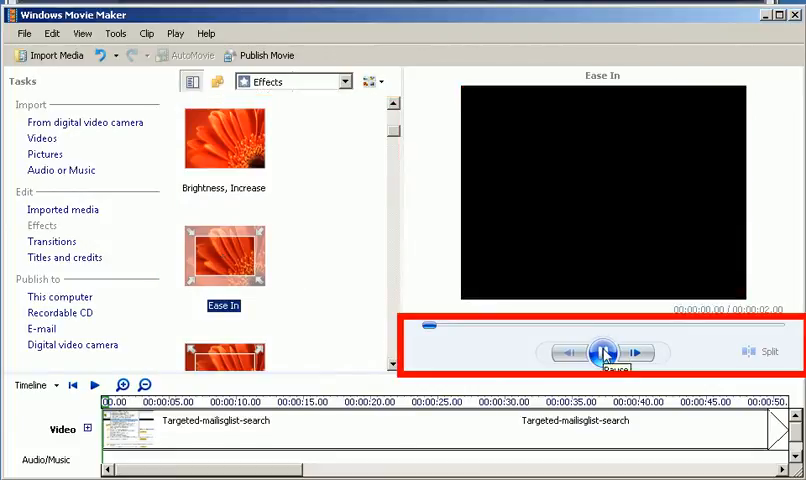
pyautogui.click(603, 352)
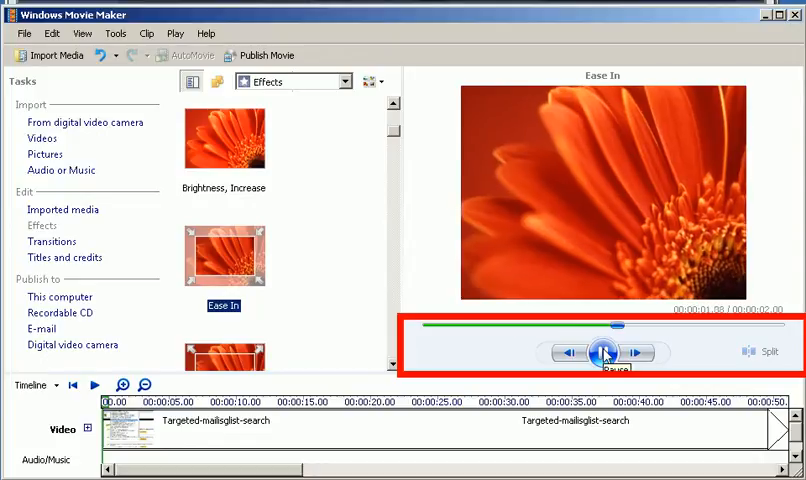
pyautogui.click(601, 353)
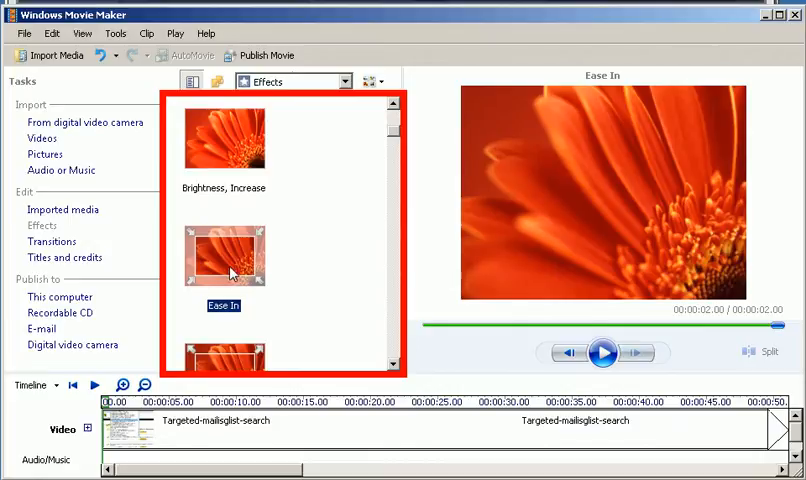
pyautogui.click(215, 420)
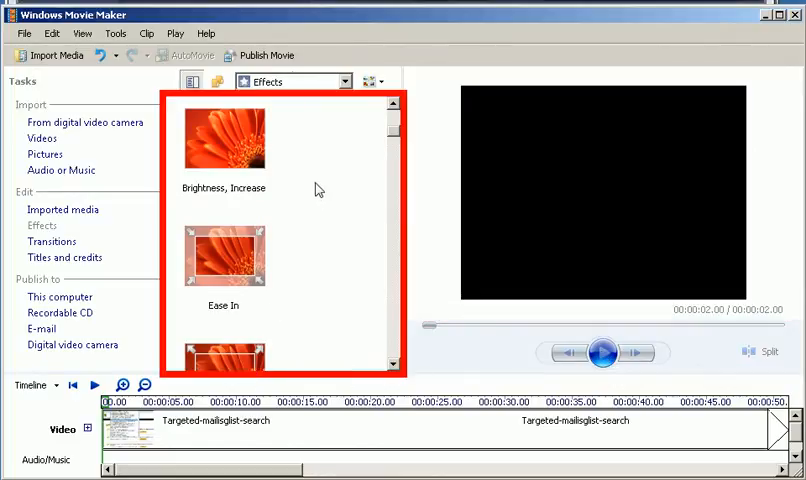
pyautogui.moveTo(331, 207)
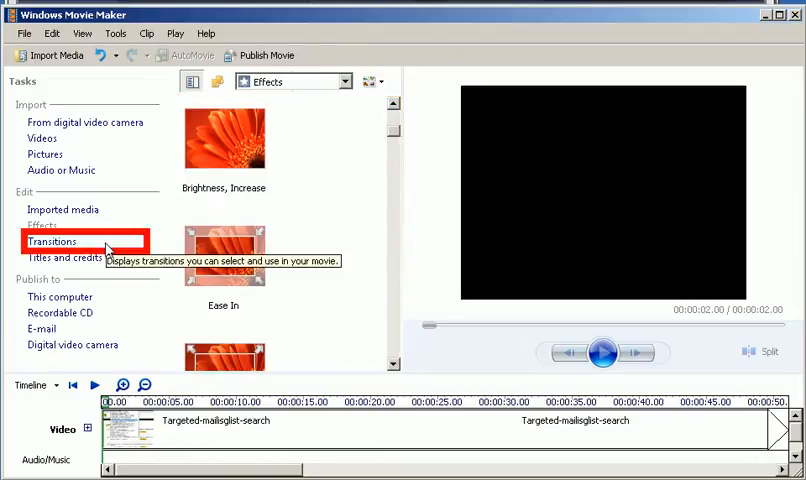
pyautogui.click(52, 241)
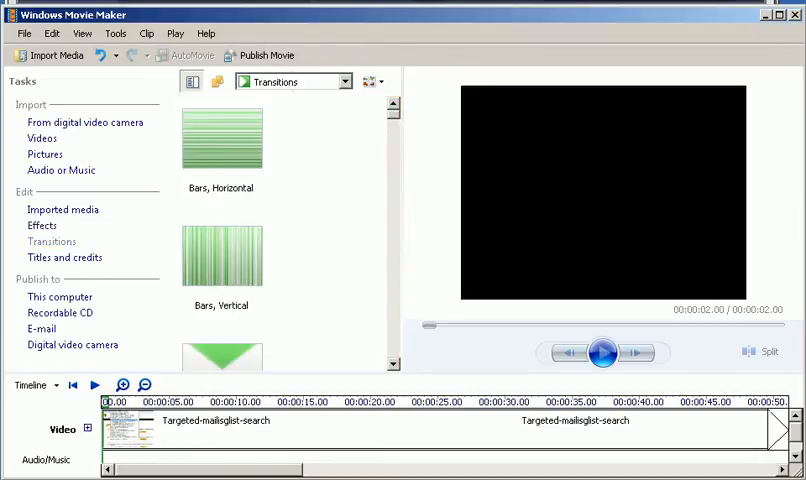
# - Preview the Bars, Horizontal and Bow Tie, Horizontal transitions
pyautogui.click(41, 225)
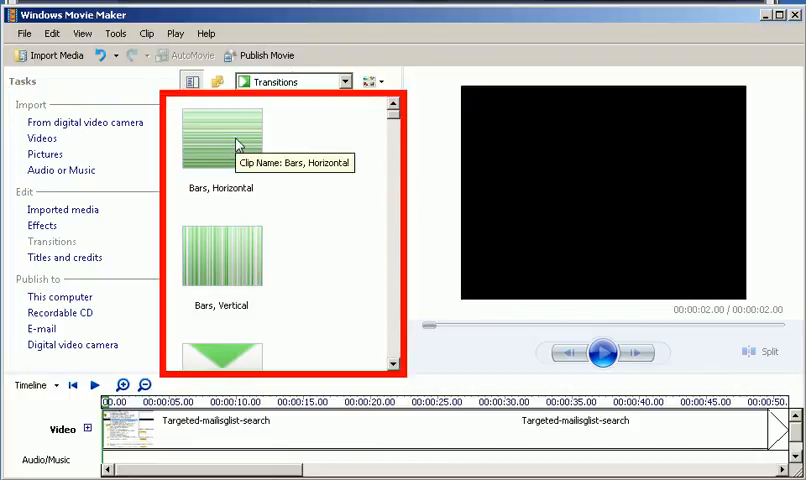
pyautogui.click(221, 137)
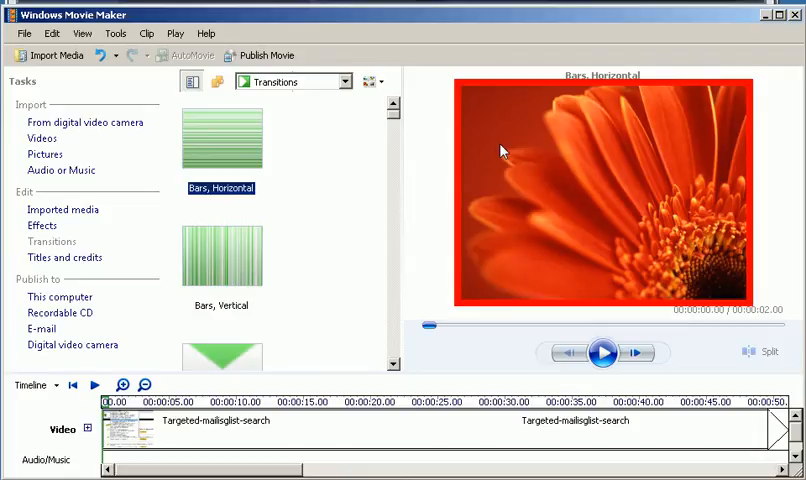
pyautogui.click(221, 257)
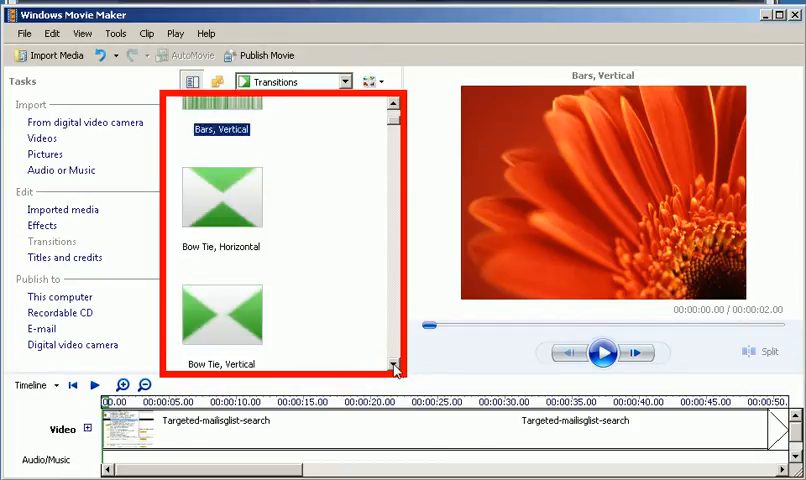
pyautogui.click(221, 197)
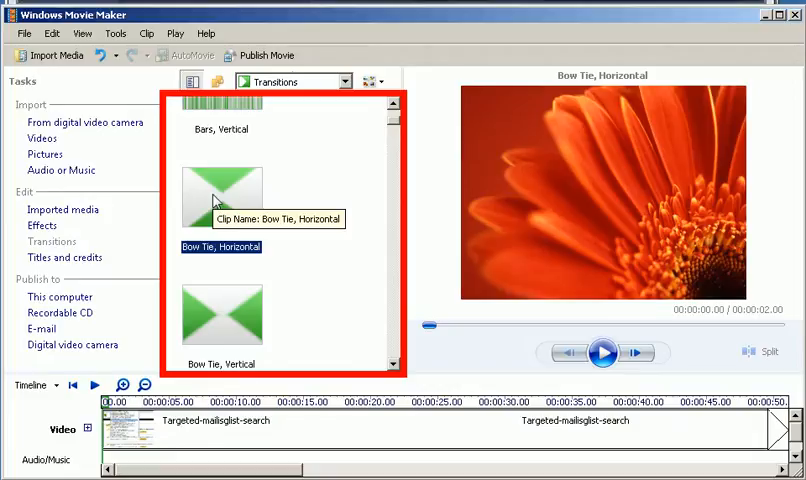
pyautogui.moveTo(417, 276)
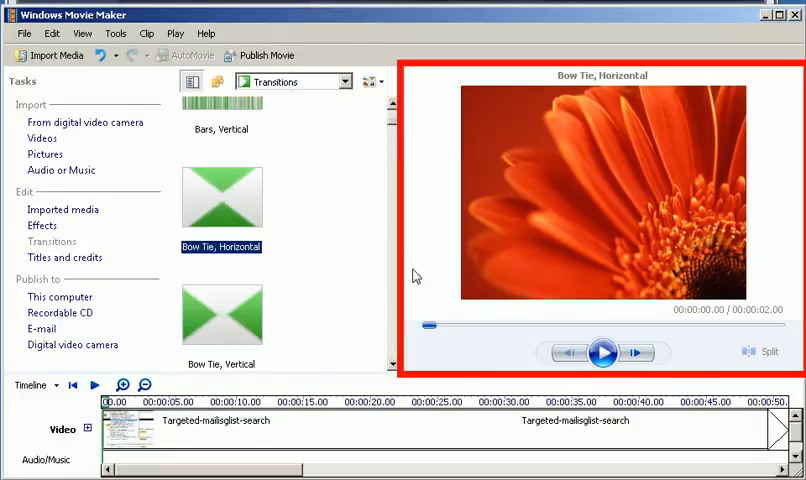
pyautogui.click(602, 351)
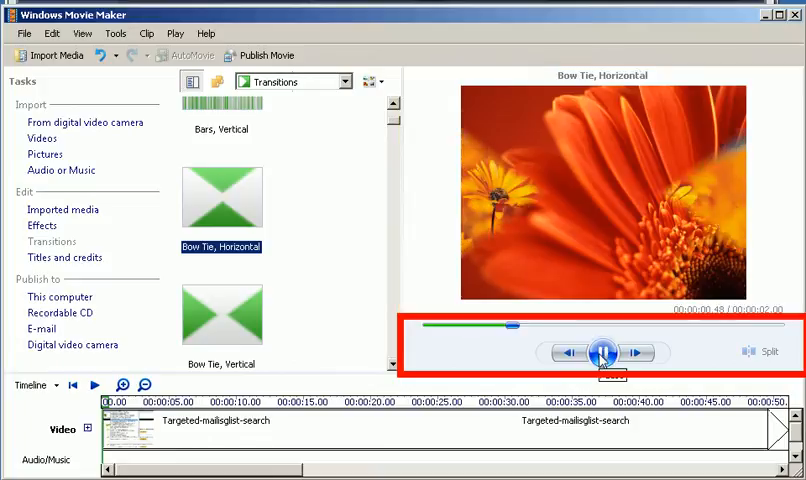
pyautogui.click(600, 352)
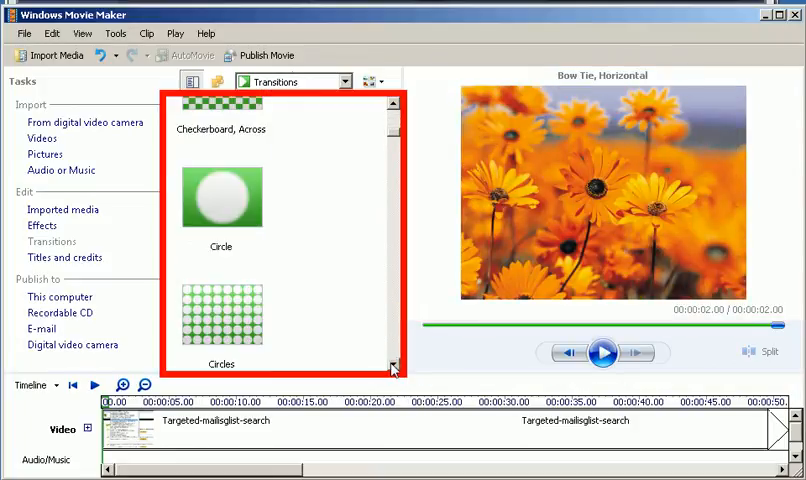
# - Preview the Circle, Circles and Diagonal, Cross Out transitions, ending on Diagonal, Cross Out
pyautogui.click(221, 197)
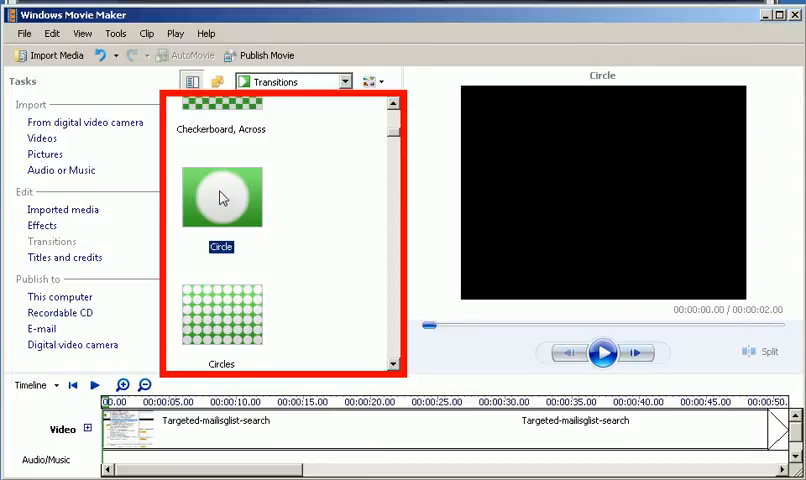
pyautogui.click(602, 352)
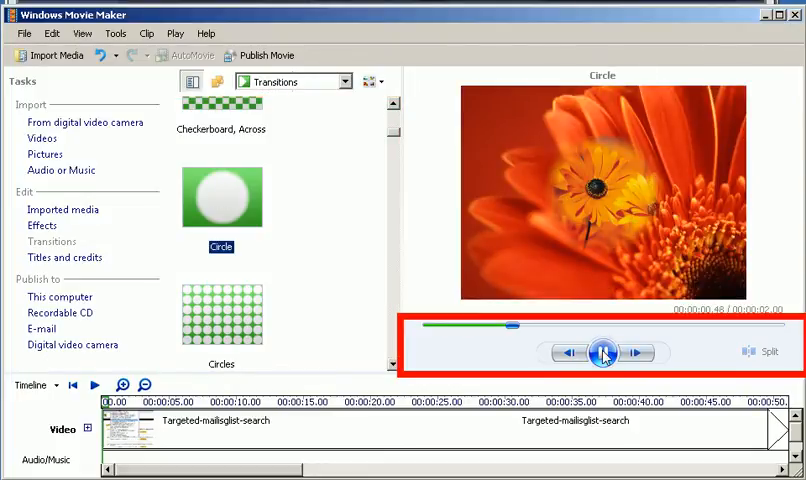
pyautogui.click(602, 352)
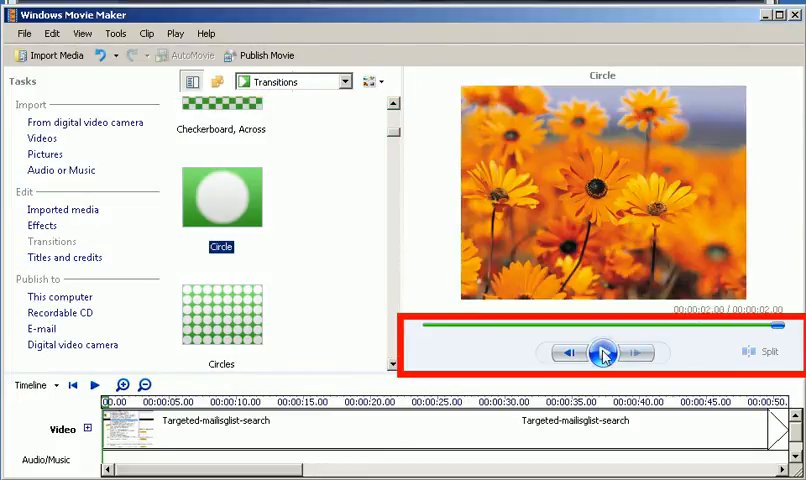
pyautogui.click(220, 314)
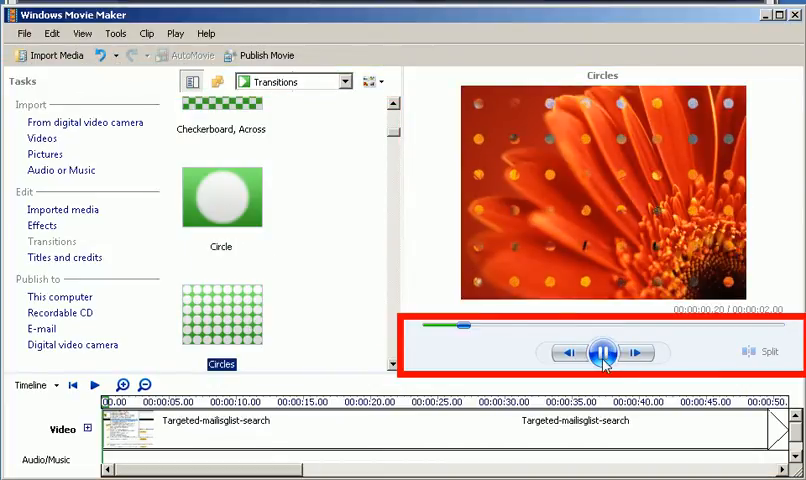
pyautogui.click(602, 352)
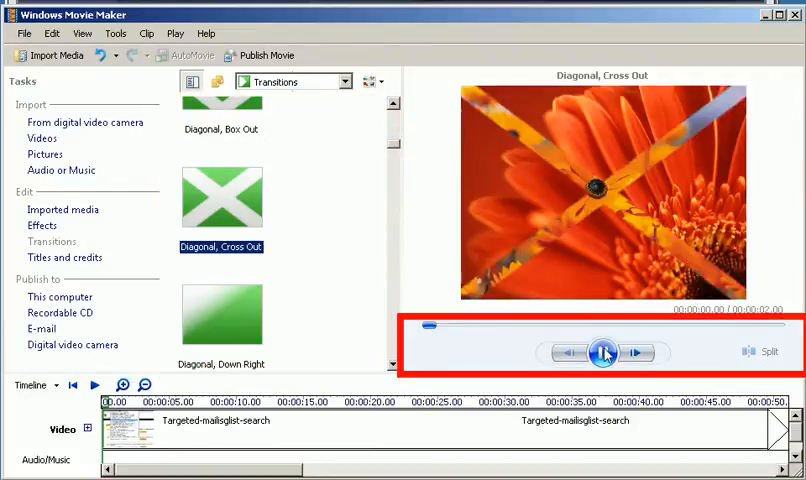
pyautogui.click(601, 352)
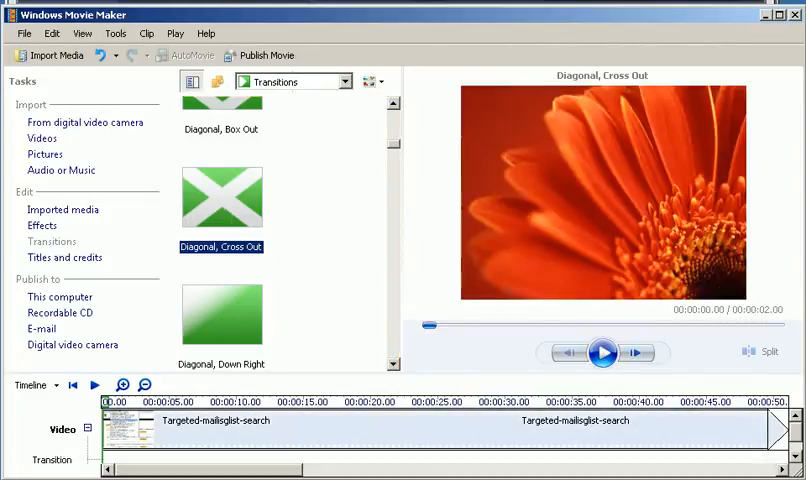
pyautogui.moveTo(232, 196)
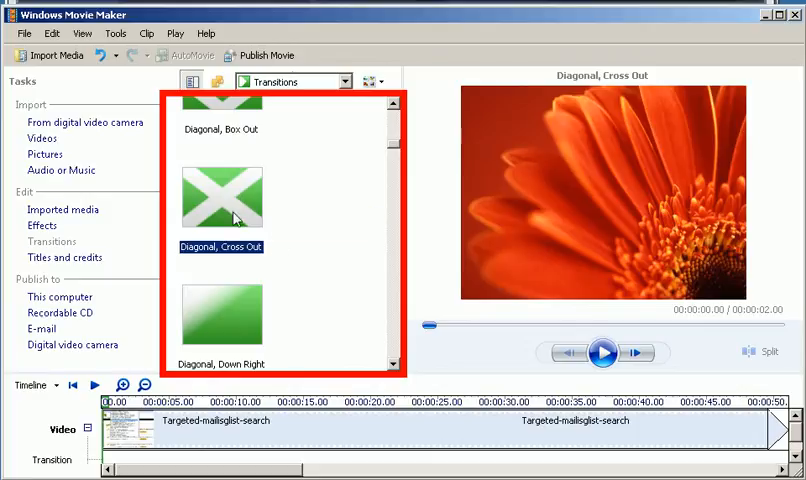
pyautogui.moveTo(240, 205)
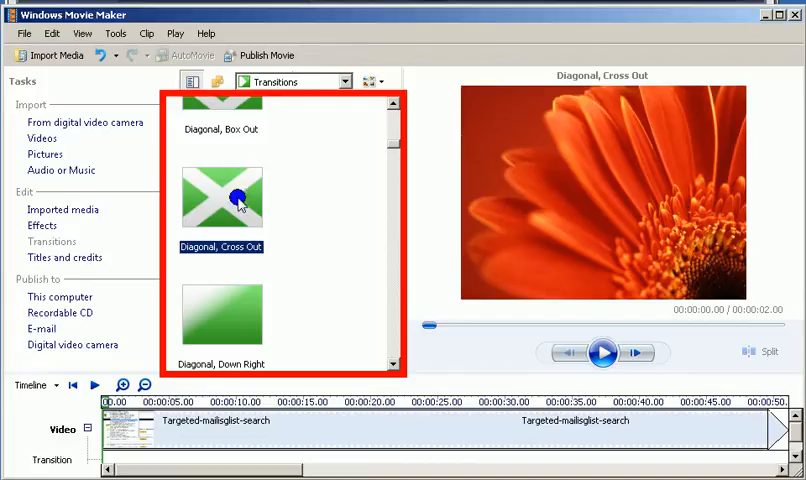
pyautogui.rightClick(240, 197)
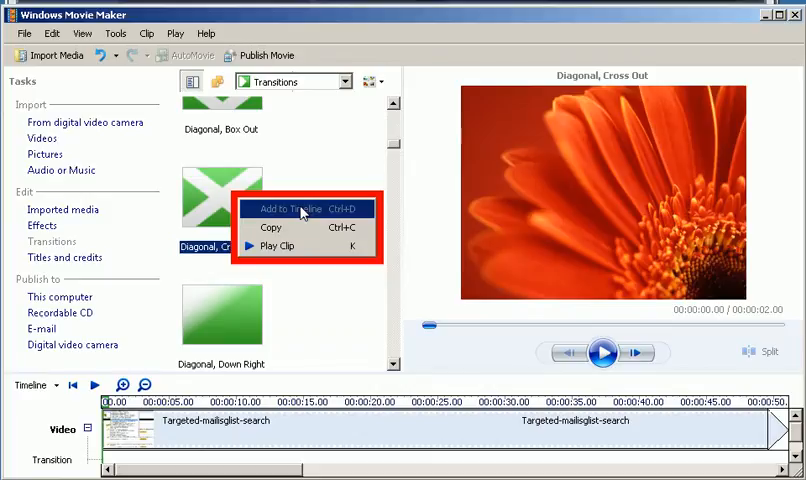
pyautogui.moveTo(290, 228)
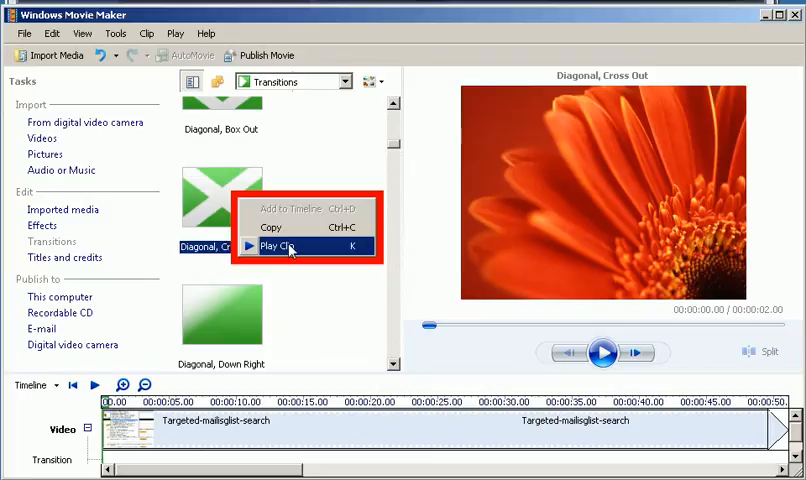
pyautogui.click(290, 246)
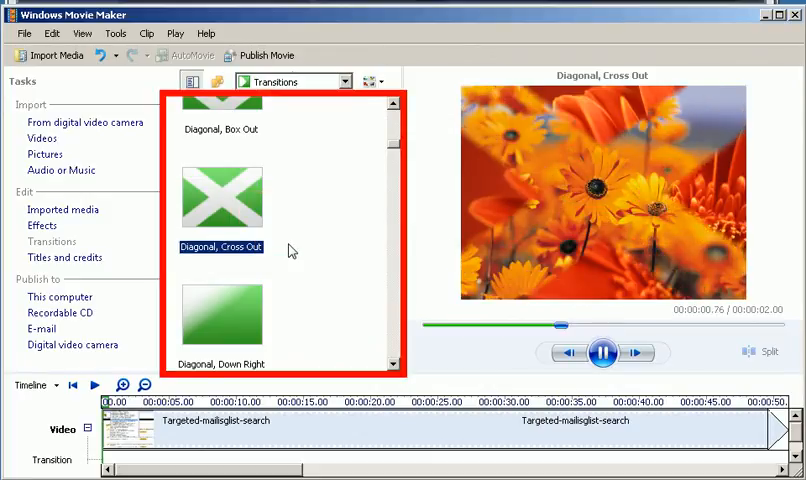
pyautogui.click(601, 352)
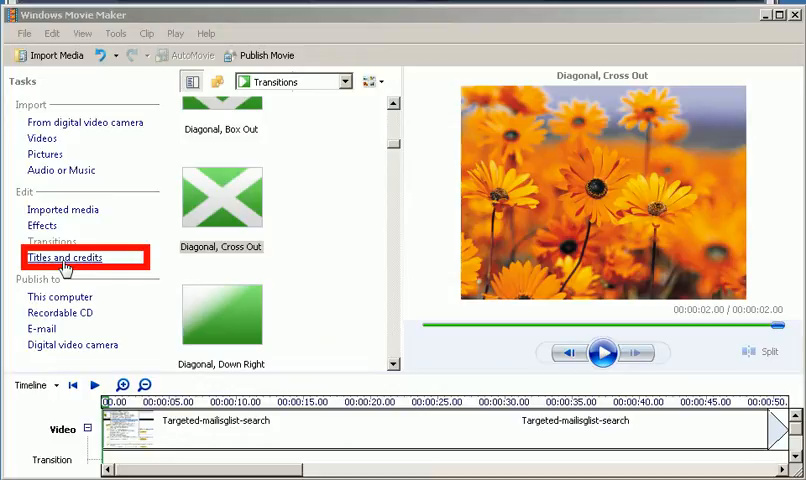
# - Open the Titles and credits placement options from the Tasks pane
pyautogui.click(63, 258)
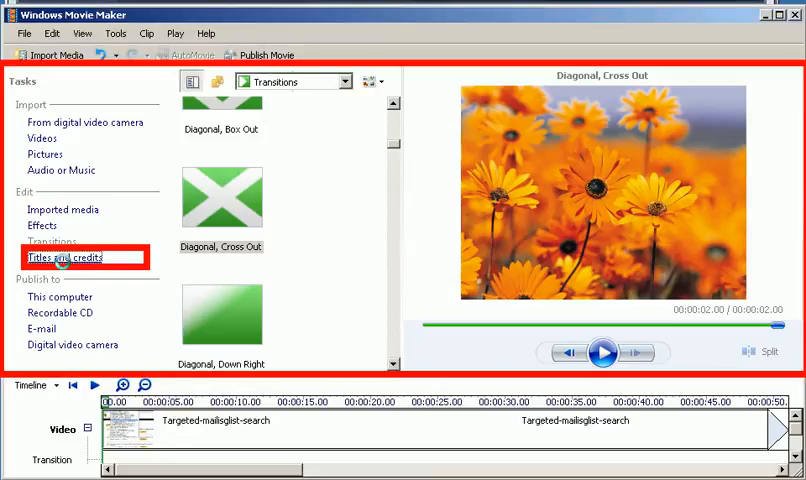
pyautogui.click(62, 257)
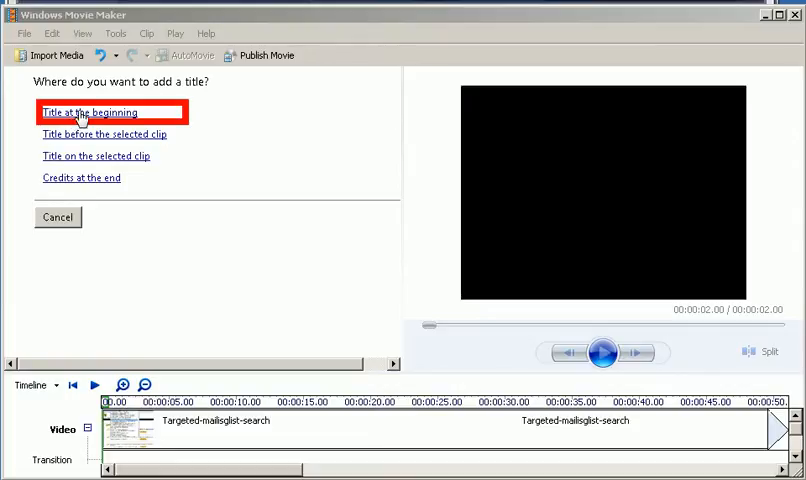
pyautogui.moveTo(85, 137)
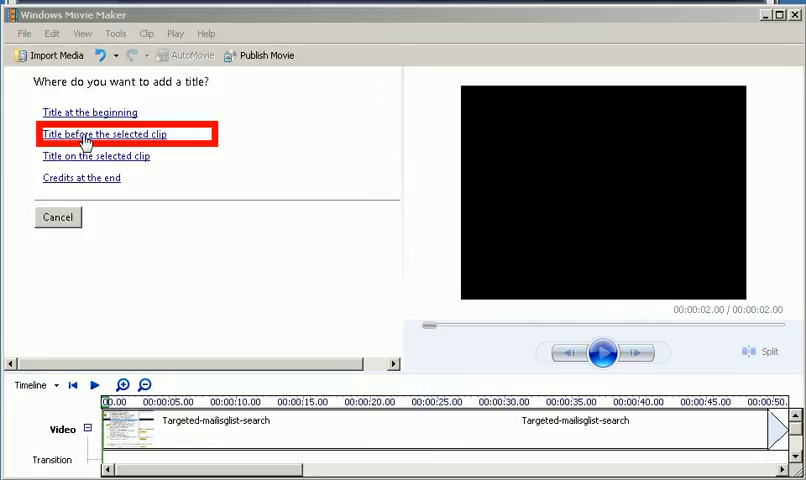
pyautogui.moveTo(84, 168)
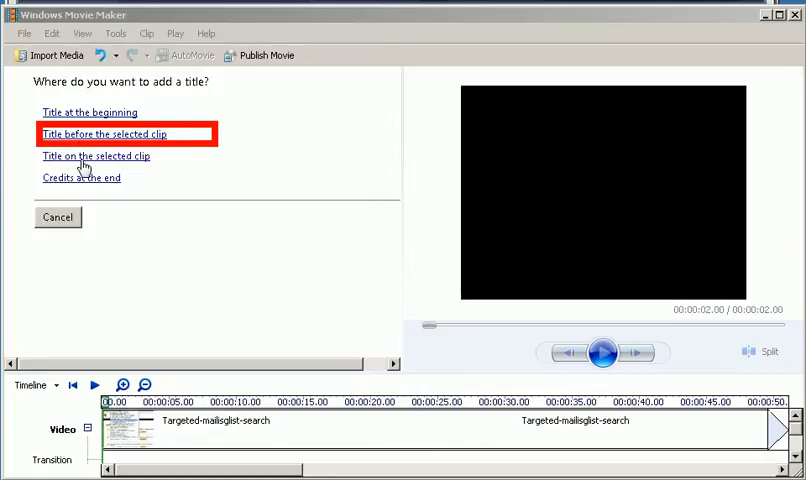
pyautogui.moveTo(94, 155)
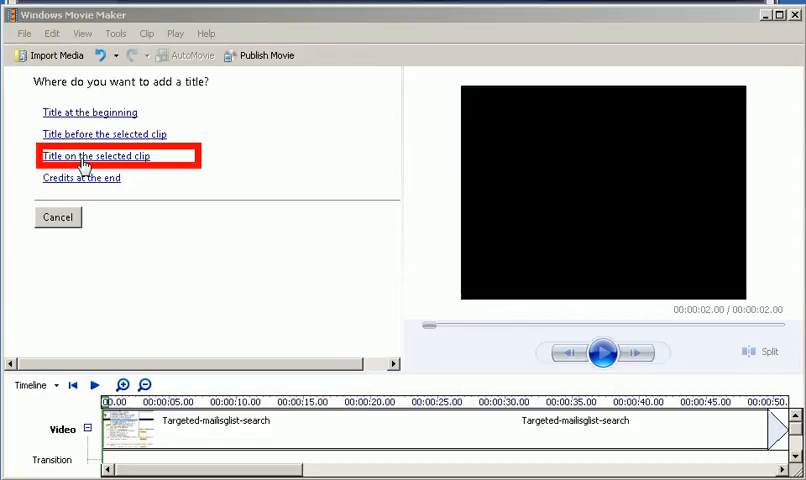
pyautogui.moveTo(104, 133)
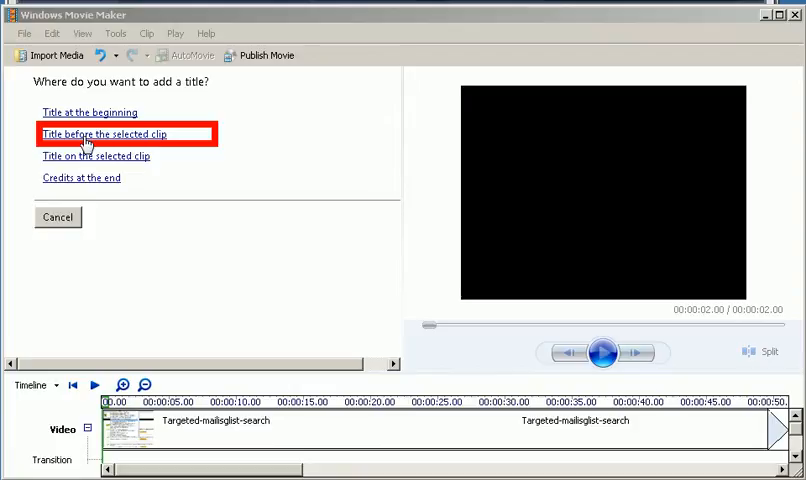
pyautogui.moveTo(87, 162)
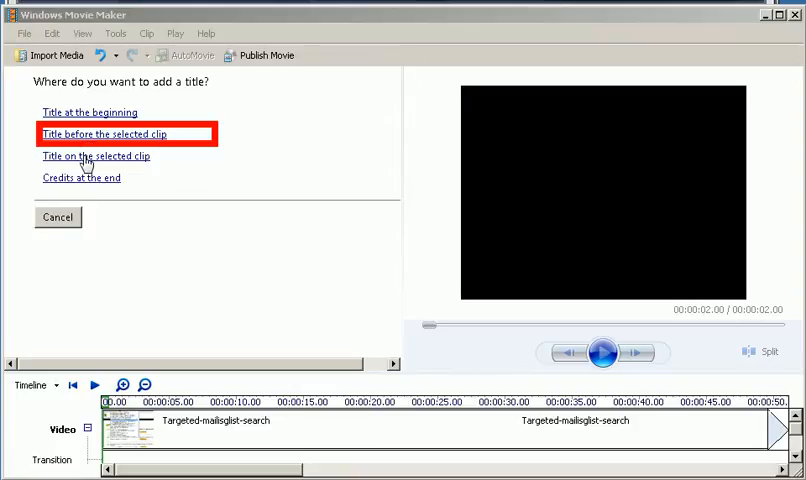
pyautogui.moveTo(95, 156)
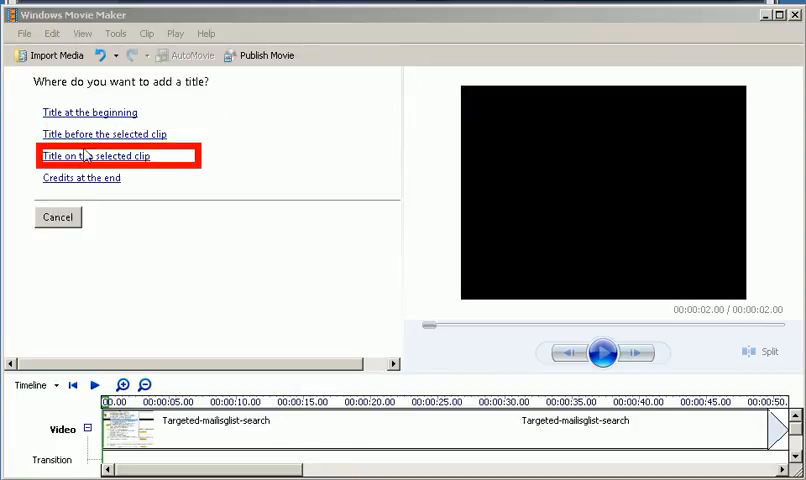
pyautogui.moveTo(88, 163)
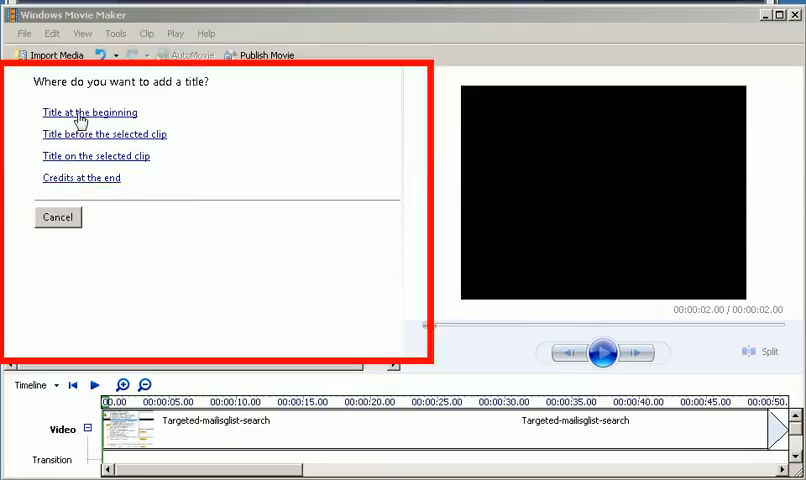
# - Choose a beginning title and type 'Hello world' and 'Thanks for watching this video'
pyautogui.click(89, 112)
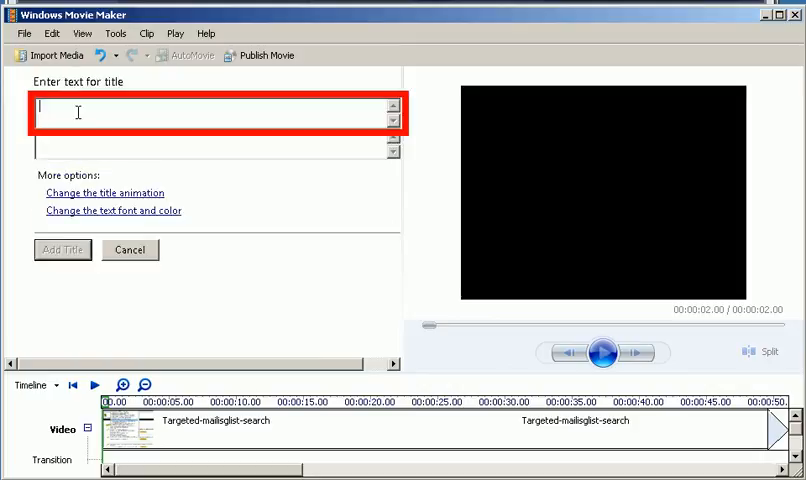
pyautogui.write('Hello world')
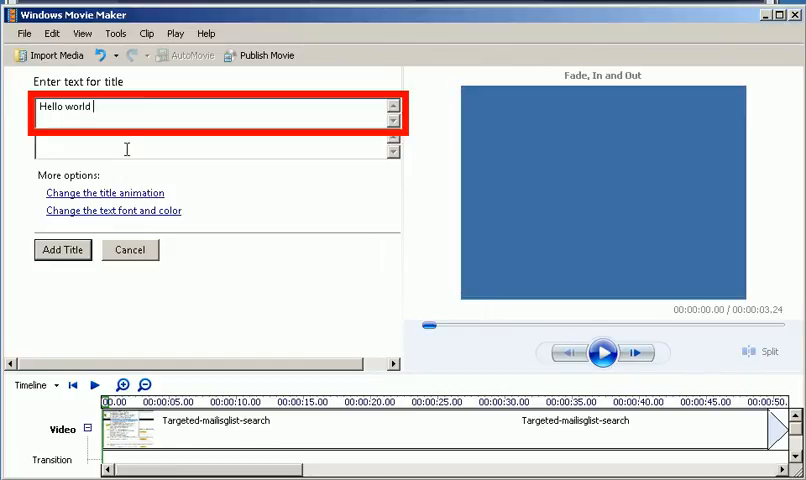
pyautogui.click(602, 352)
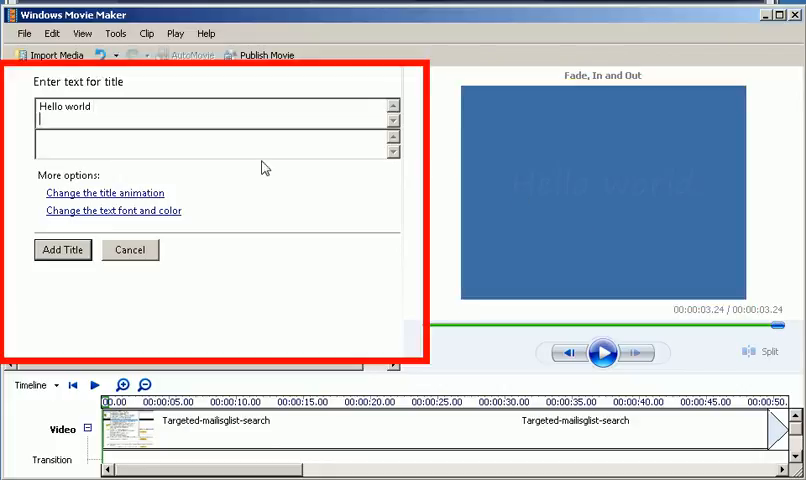
pyautogui.write('Thanks for watchi')
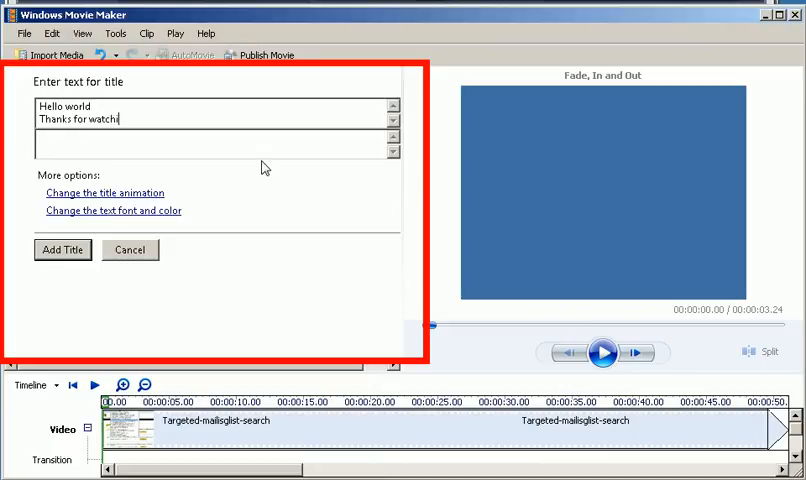
pyautogui.write('ng')
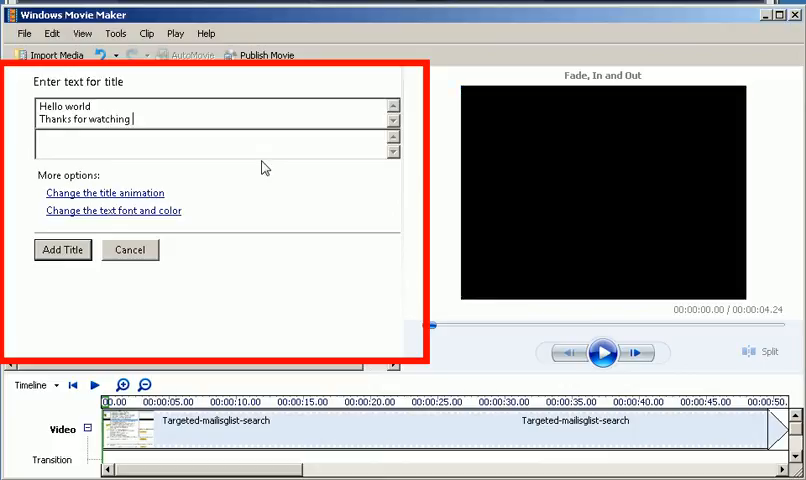
pyautogui.write('this vi')
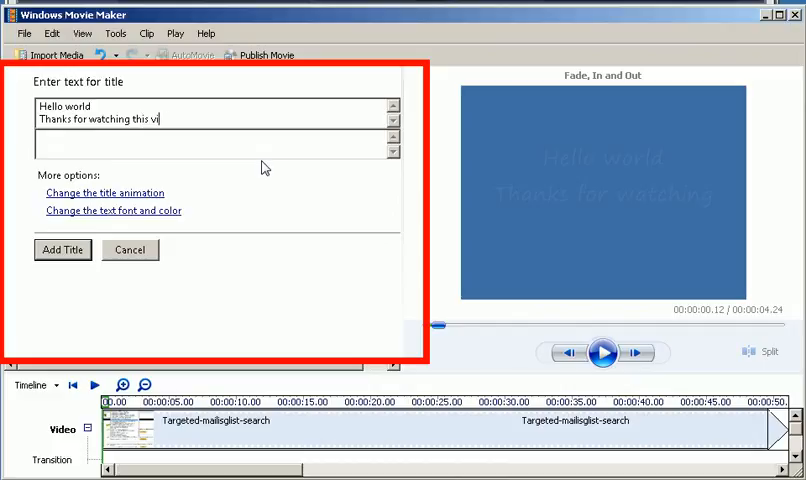
pyautogui.write('deos')
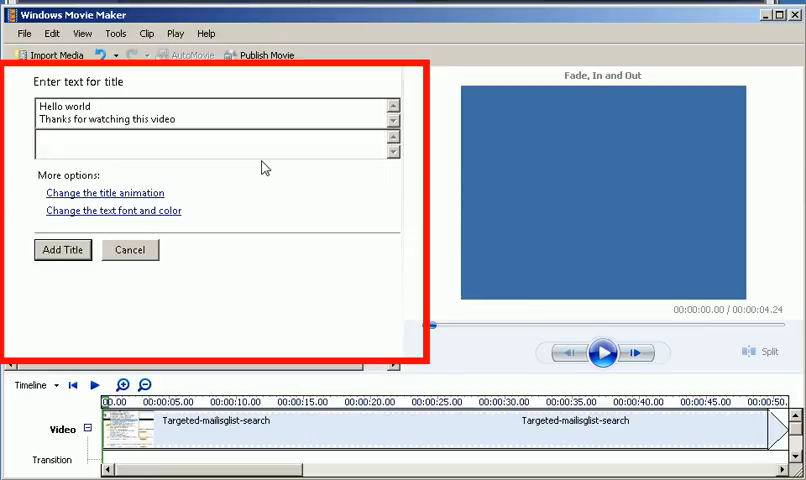
# - Type the second line hoping the video is useful, then add the title
pyautogui.click(601, 351)
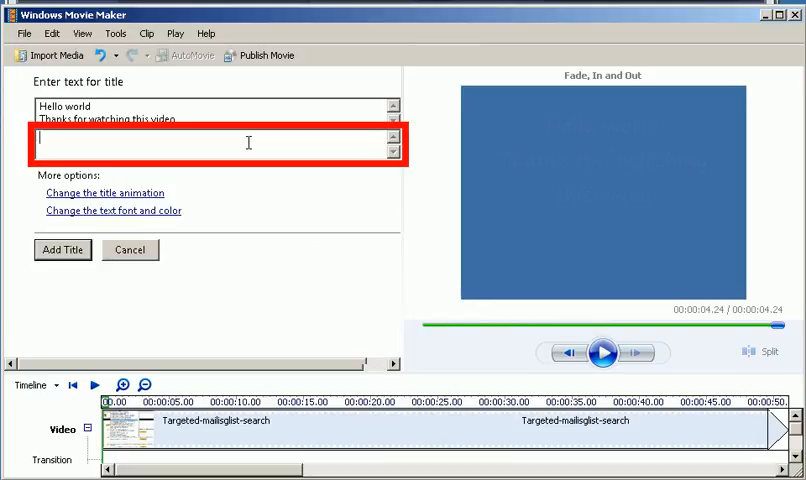
pyautogui.write('I hope you will')
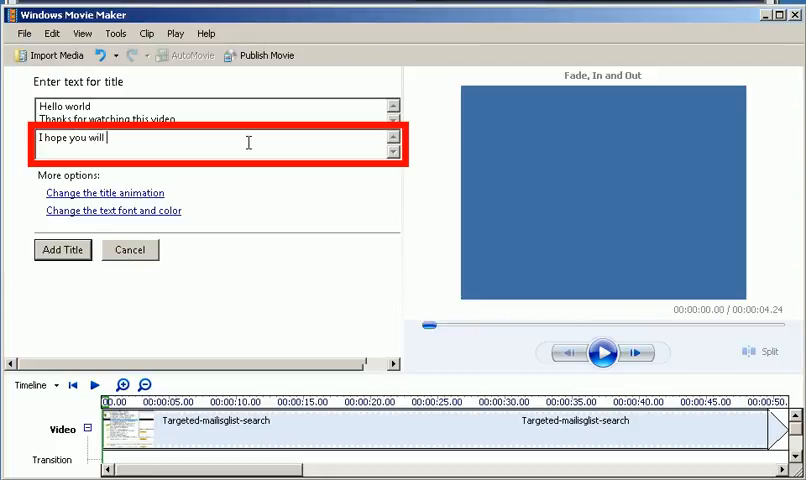
pyautogui.write('you will fi')
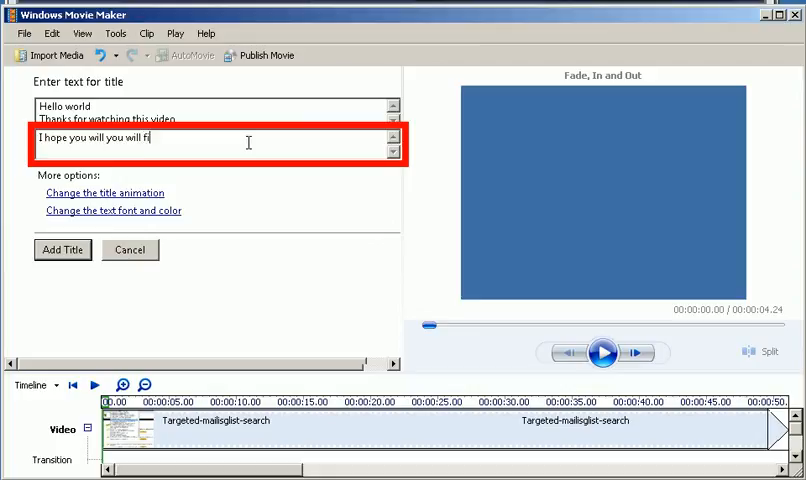
pyautogui.write('nd it')
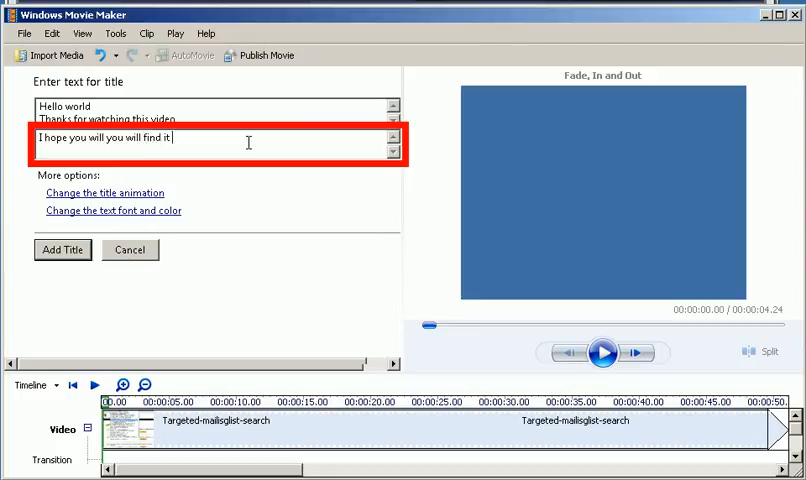
pyautogui.click(602, 352)
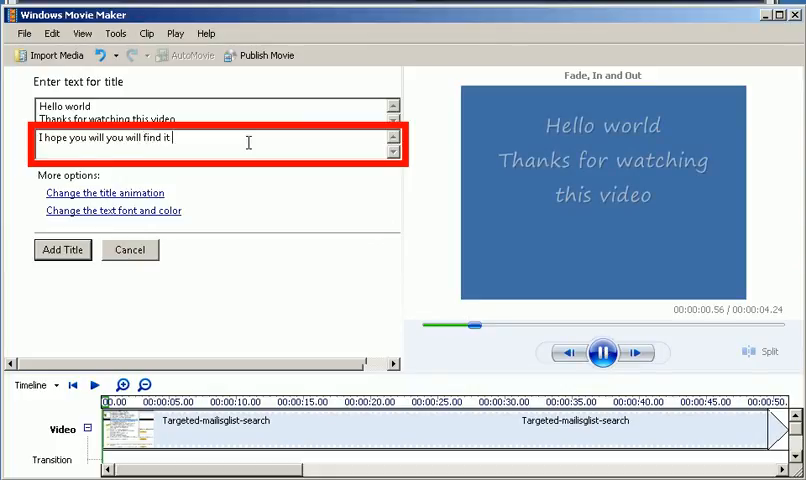
pyautogui.write('usefull....')
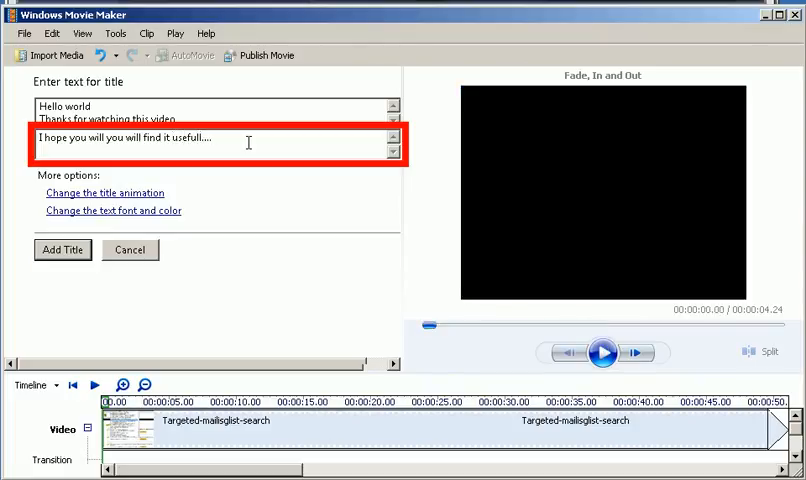
pyautogui.click(62, 249)
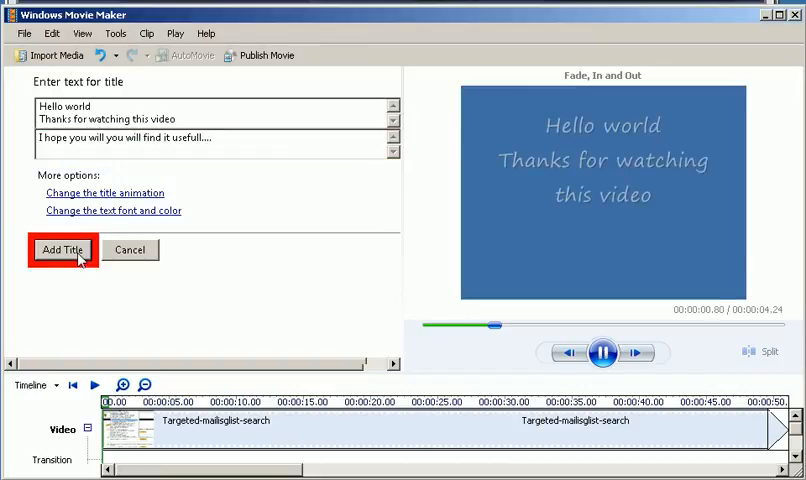
# - Add the Hello world title at the timeline start and play it before the clip
pyautogui.click(62, 249)
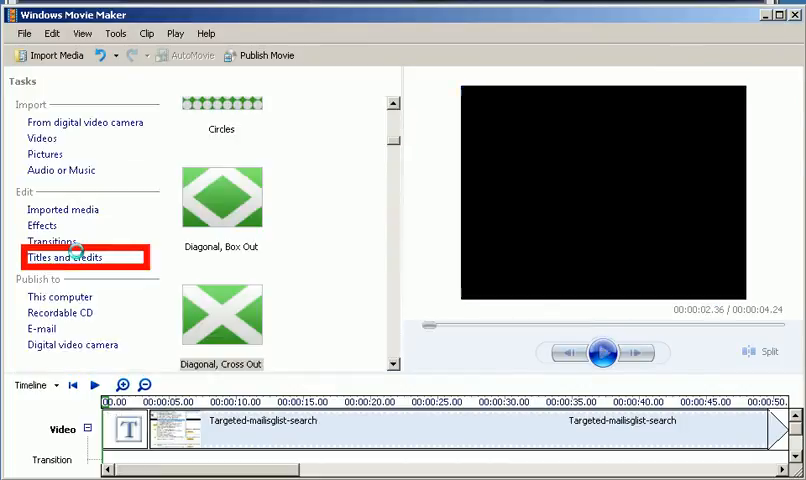
pyautogui.click(66, 257)
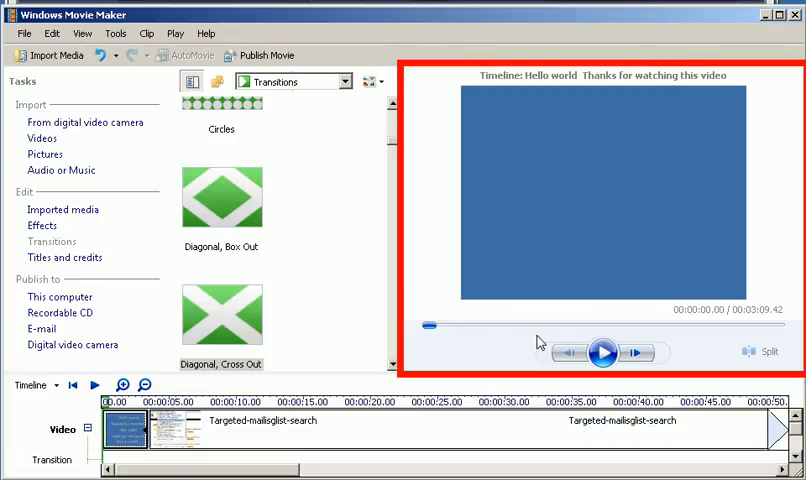
pyautogui.click(602, 352)
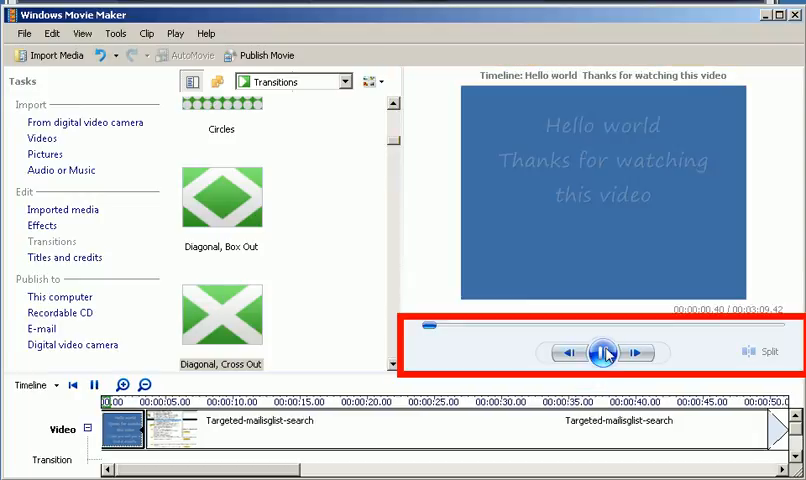
pyautogui.click(602, 352)
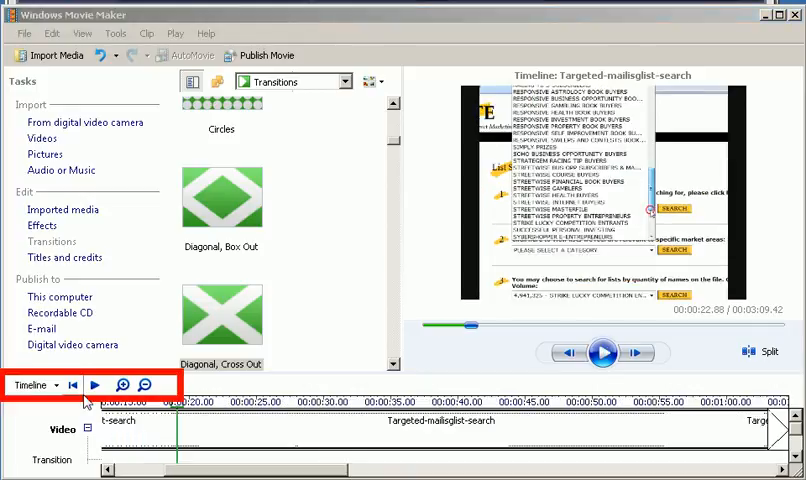
pyautogui.moveTo(72, 344)
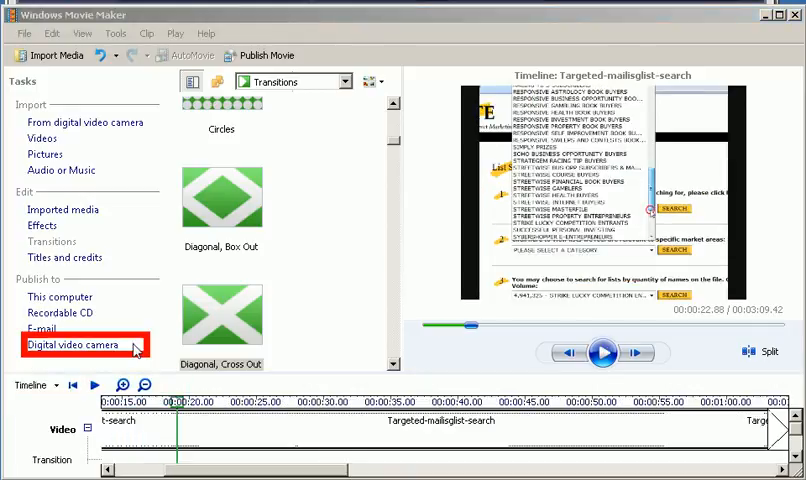